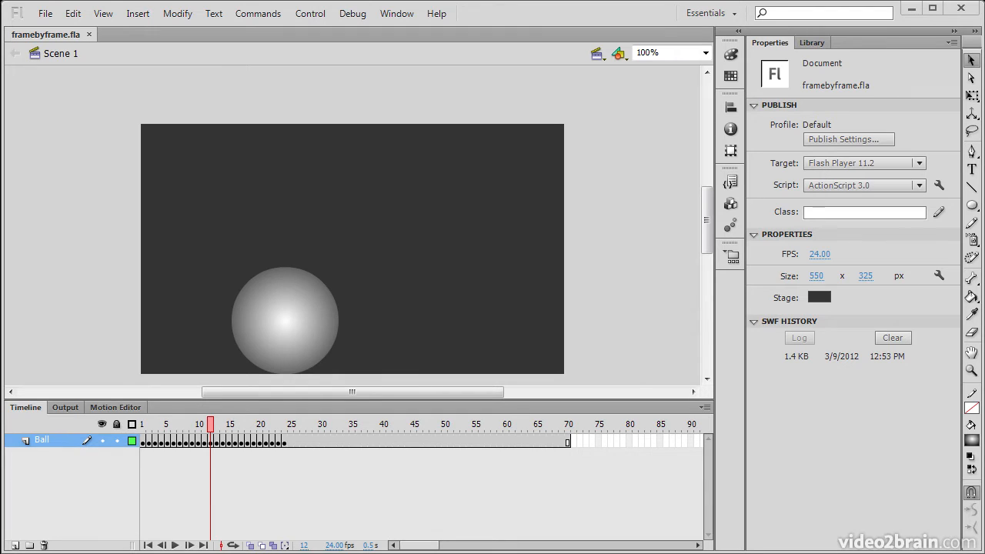
mouse_move(453, 255)
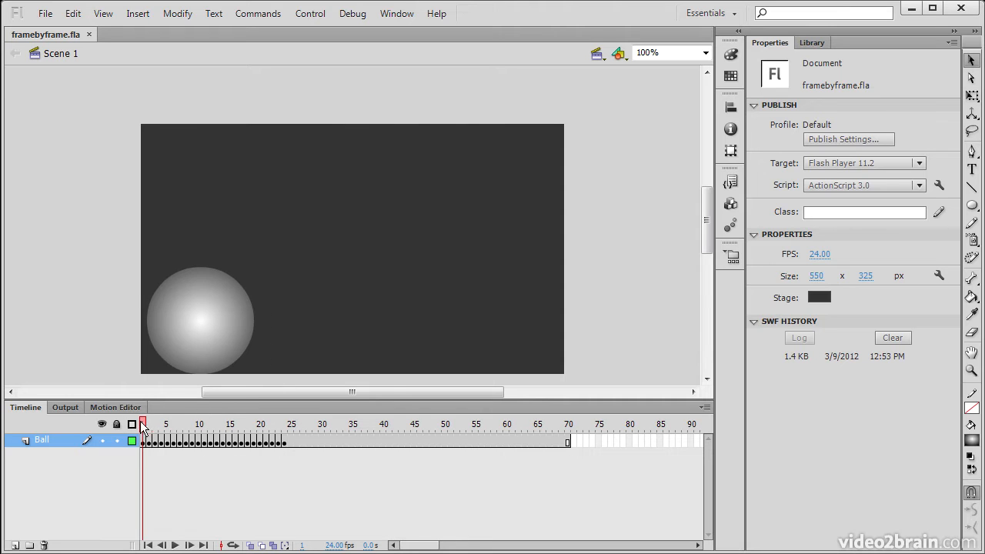
Step: Scrub the timeline to view the ball at frames 24, 1 and 10 before enabling ghosting
left_click(285, 424)
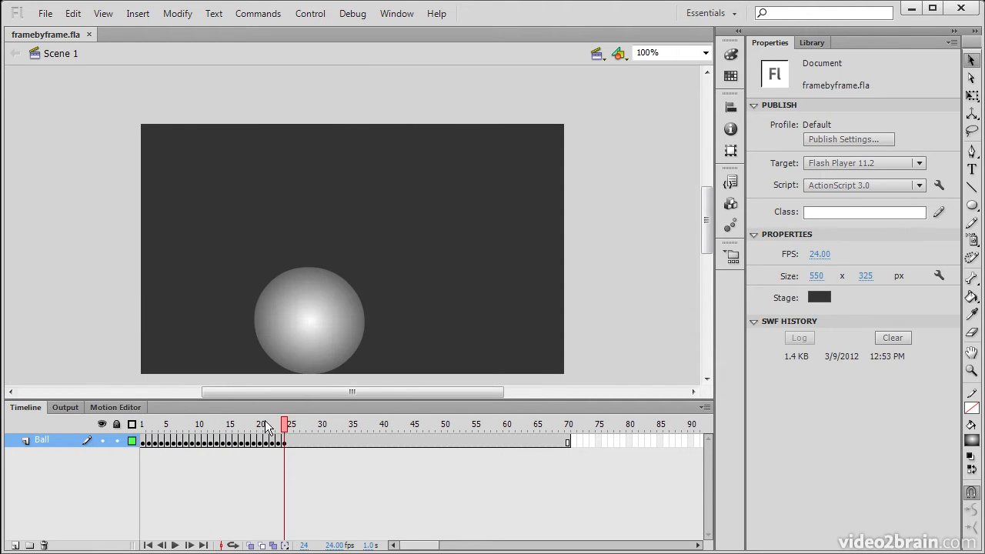
left_click(155, 424)
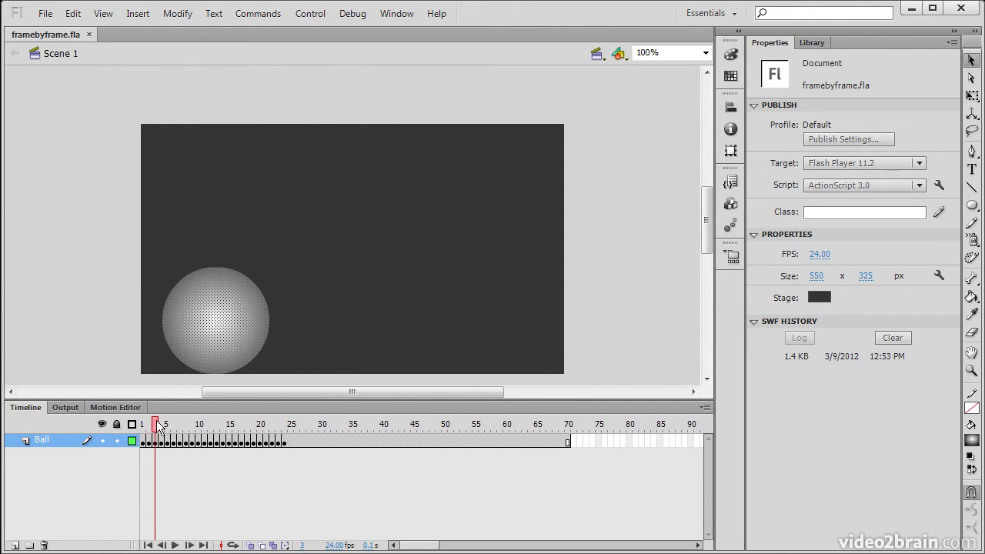
left_click(199, 424)
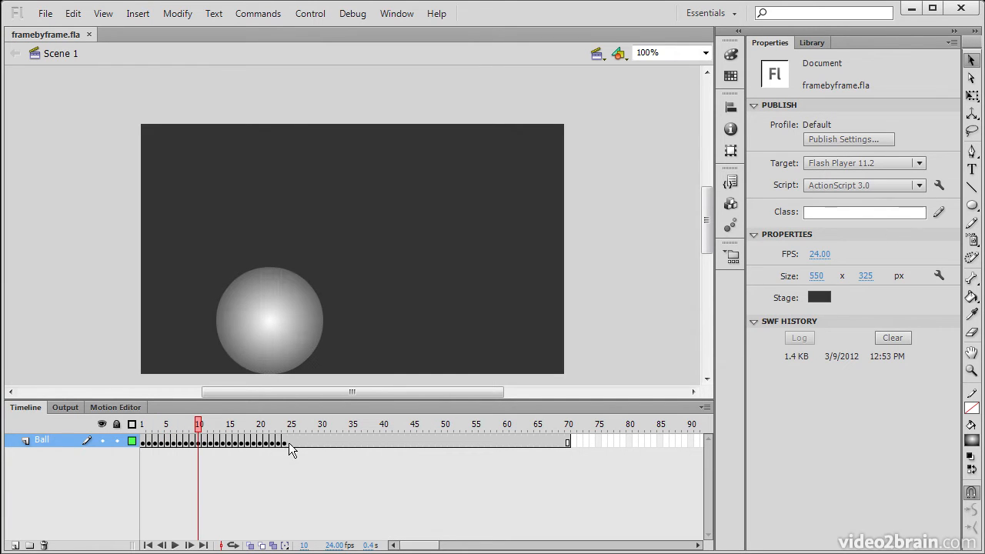
left_click(199, 424)
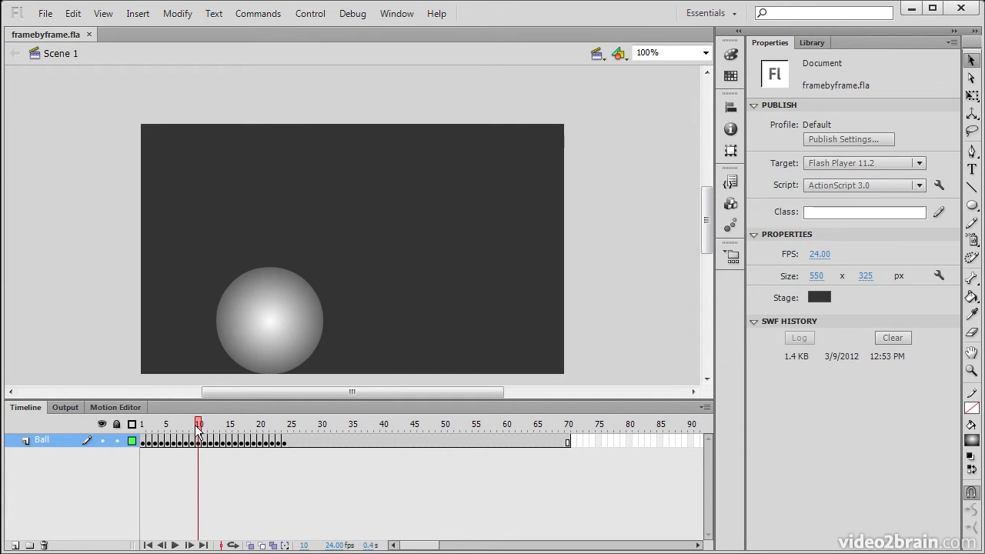
mouse_move(277, 485)
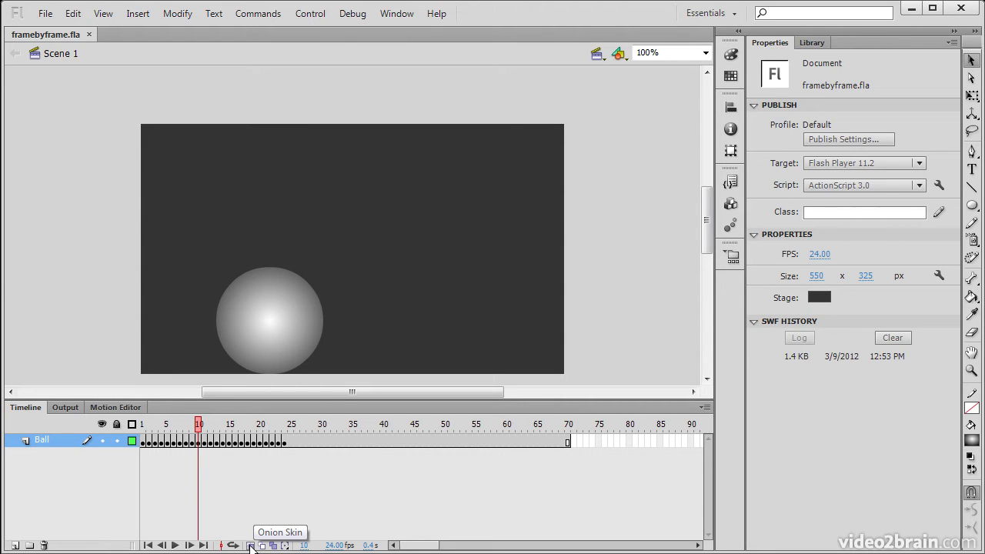
Step: Turn Onion Skin on, step through frames 8 to 6, and drag the markers to widen the ghosted range
left_click(249, 545)
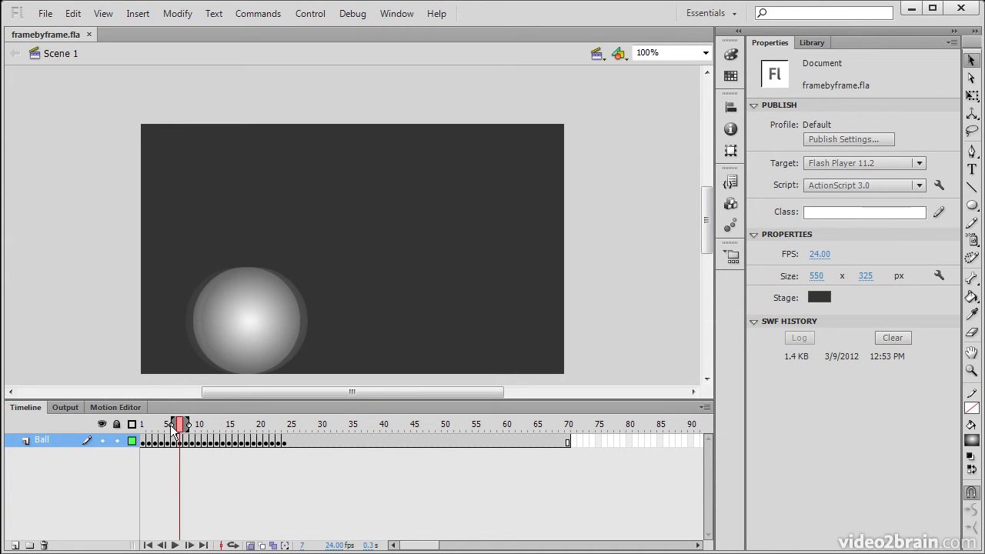
left_click(172, 424)
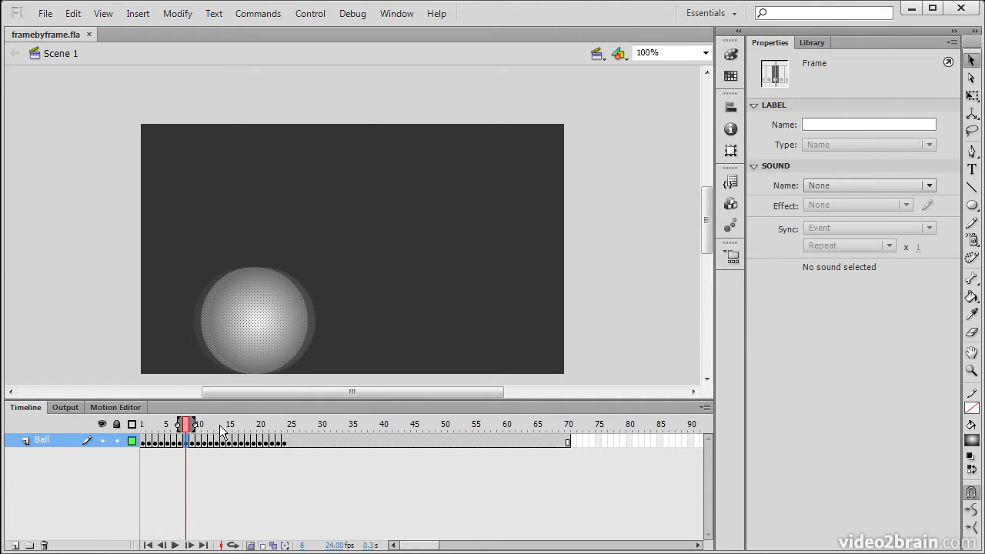
left_click(179, 425)
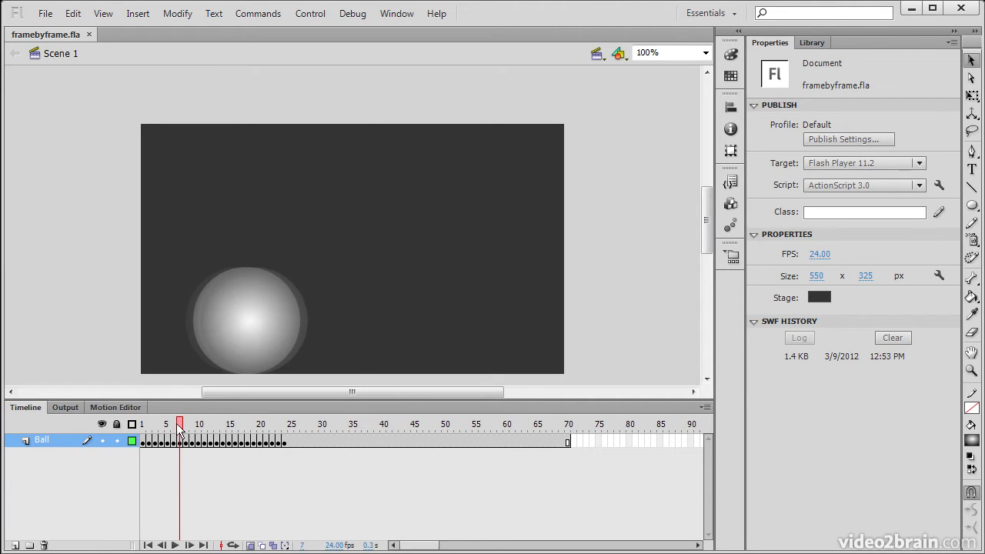
left_click(172, 425)
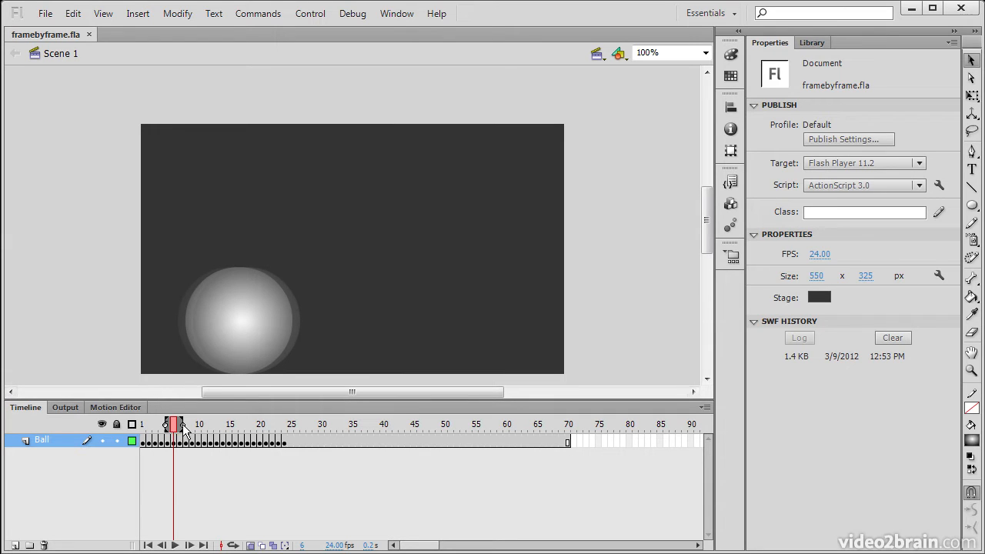
left_click_drag(185, 425, 169, 425)
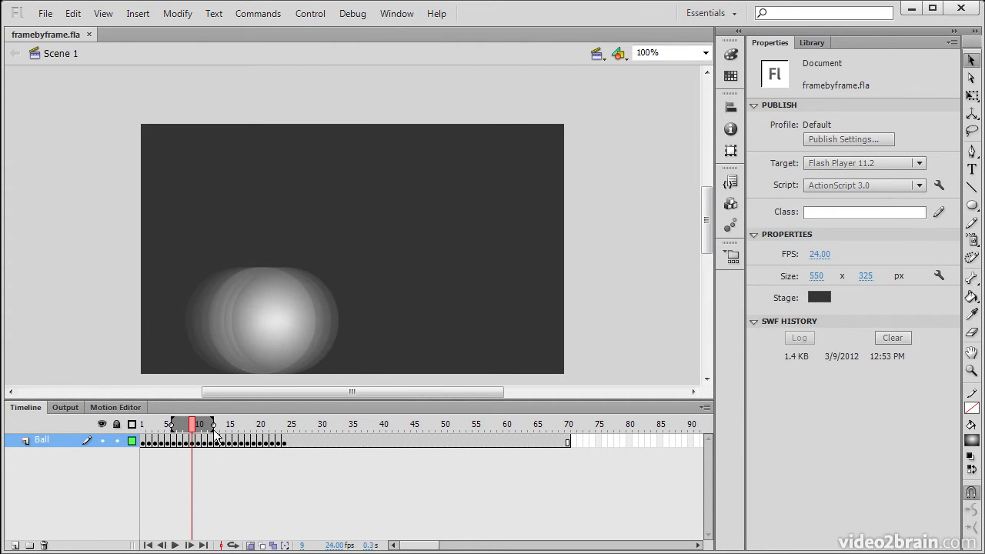
mouse_move(203, 464)
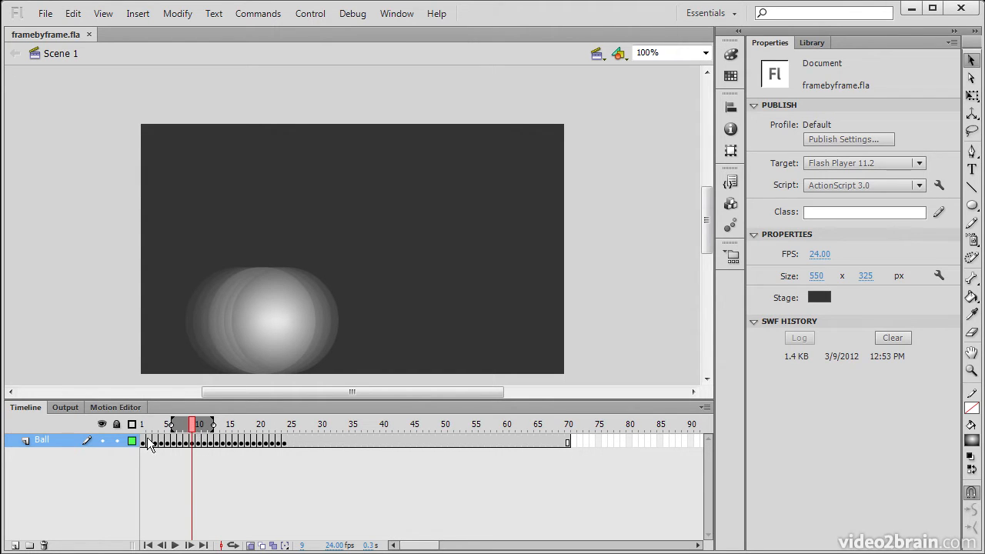
Step: Insert a keyframe at frame 30 on the Ball layer and move on to frames 31 and 32
left_click(290, 425)
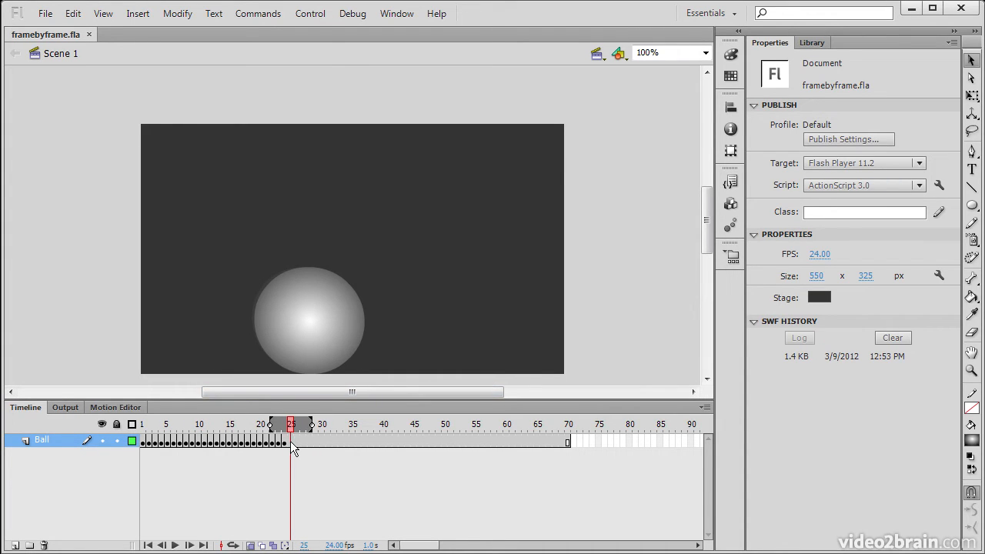
left_click(322, 424)
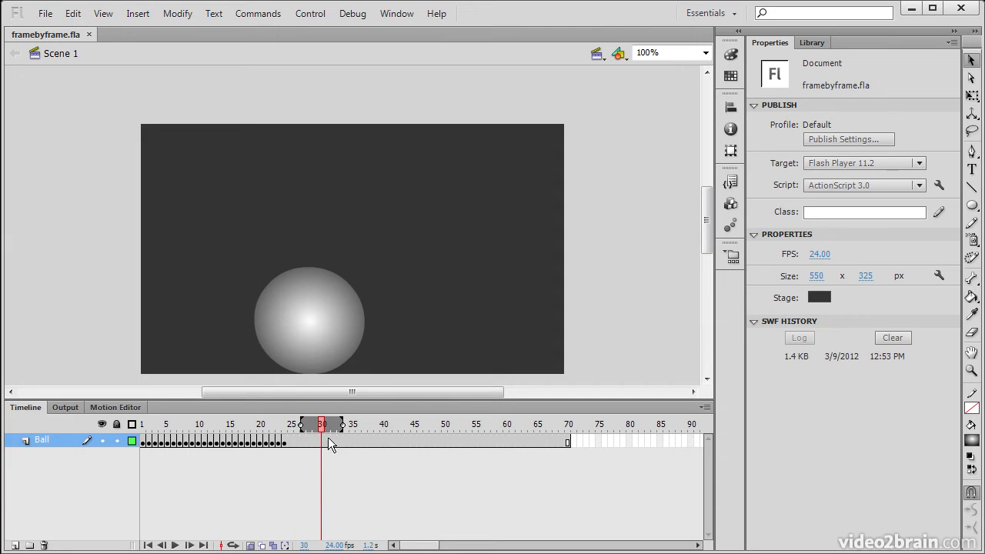
left_click(320, 441)
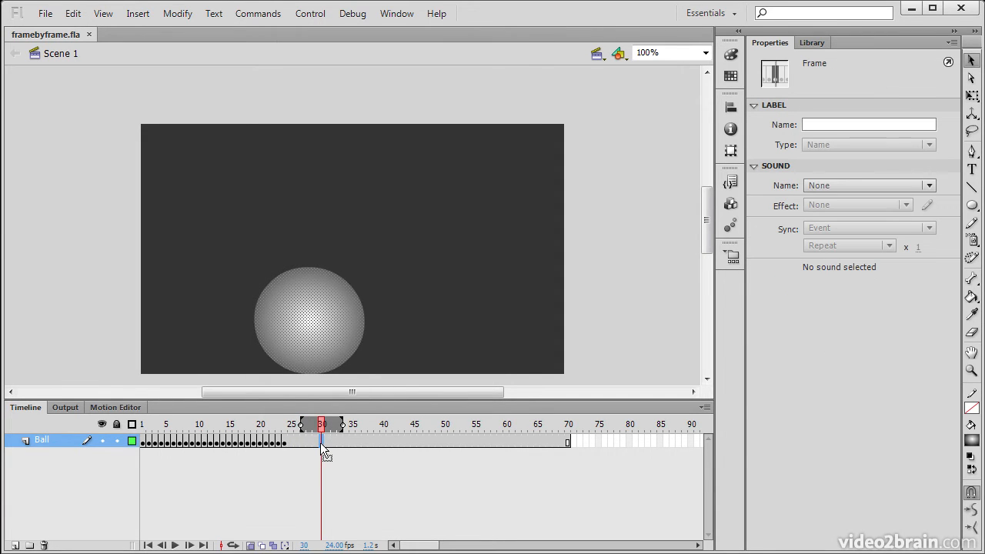
right_click(320, 443)
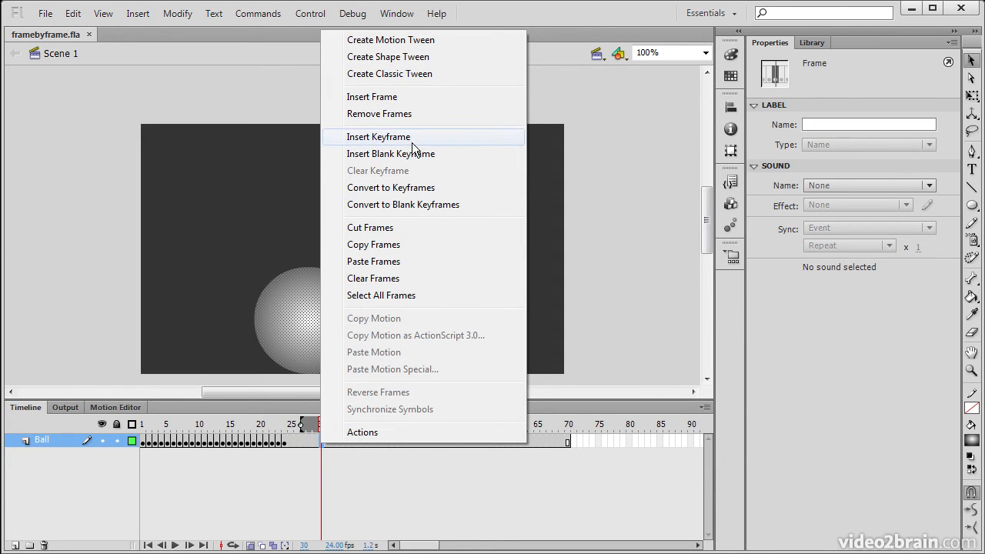
left_click(391, 154)
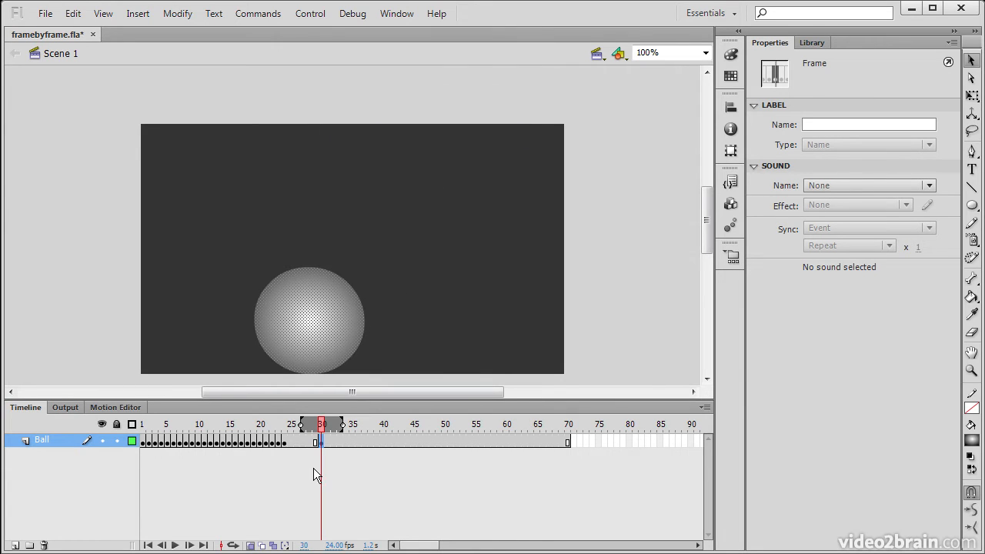
left_click(323, 425)
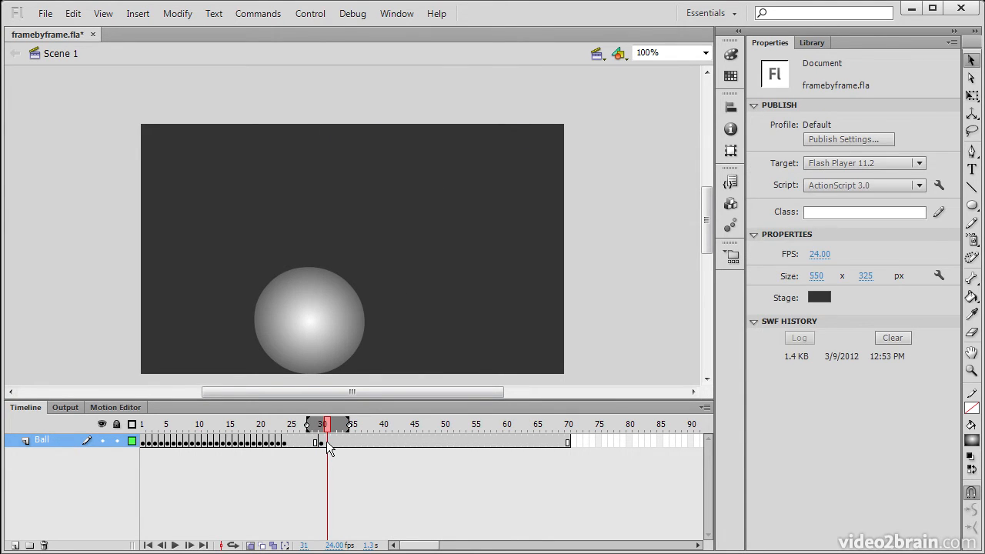
left_click(327, 443)
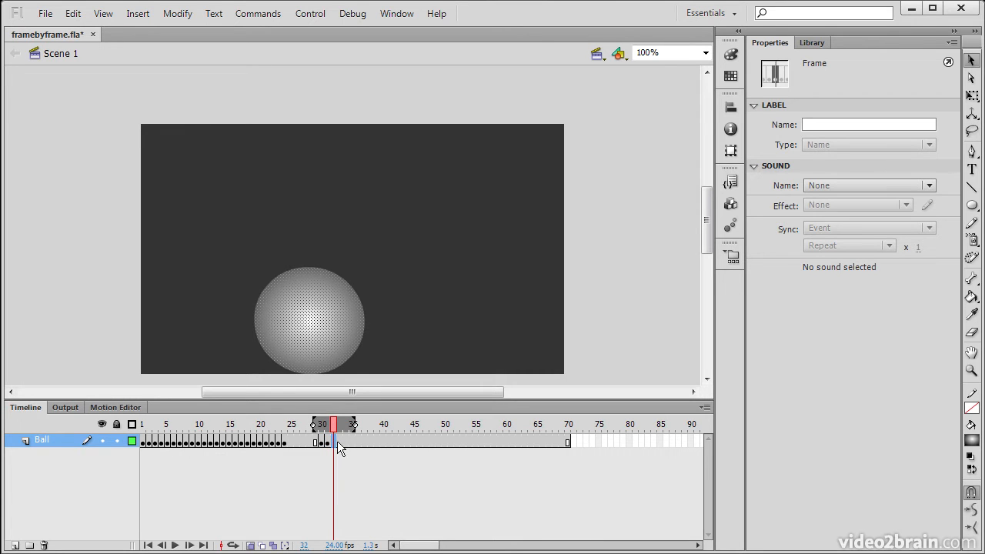
mouse_move(335, 429)
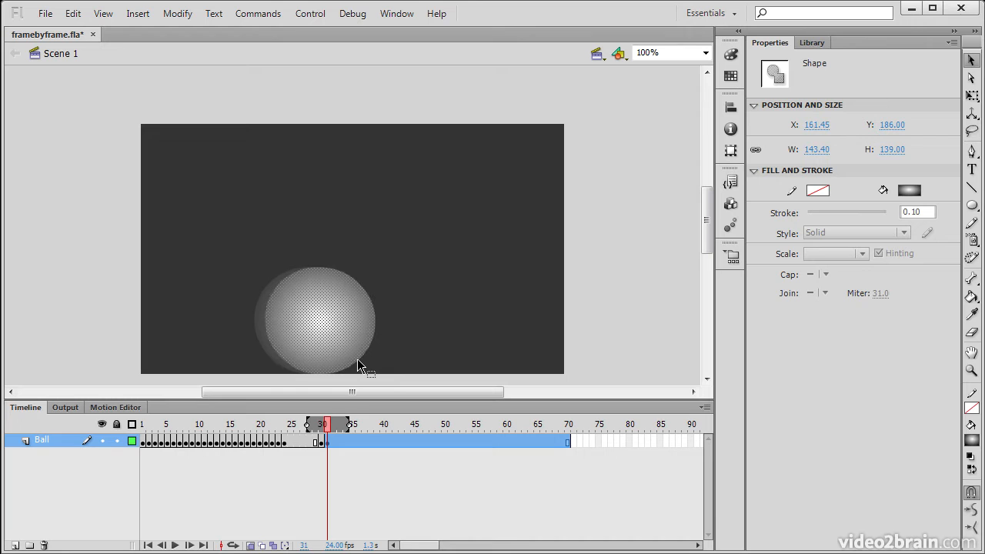
Step: Deselect the nudged ball and review it at frames 28, 35, 34 and 16 against the ghosted copies
left_click(334, 424)
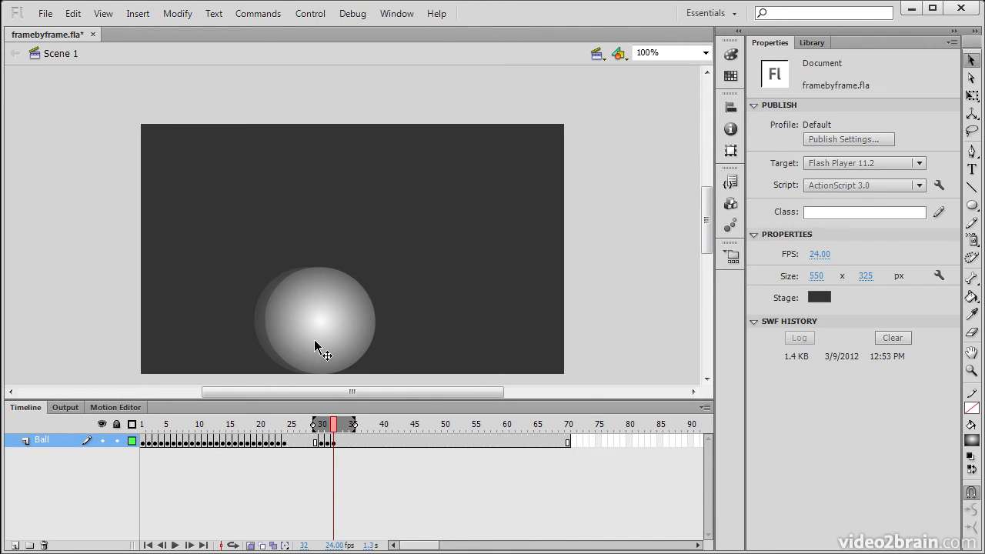
left_click(316, 319)
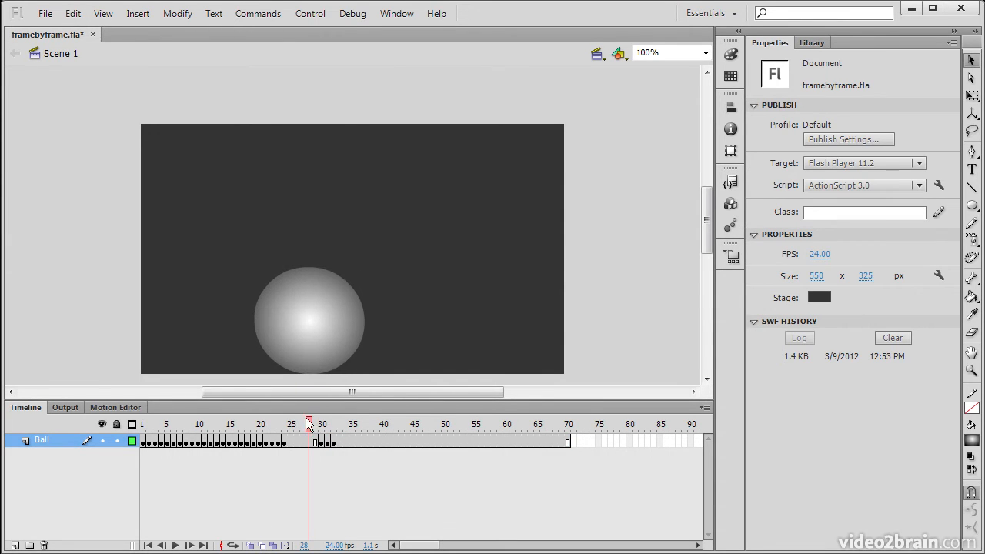
left_click(352, 425)
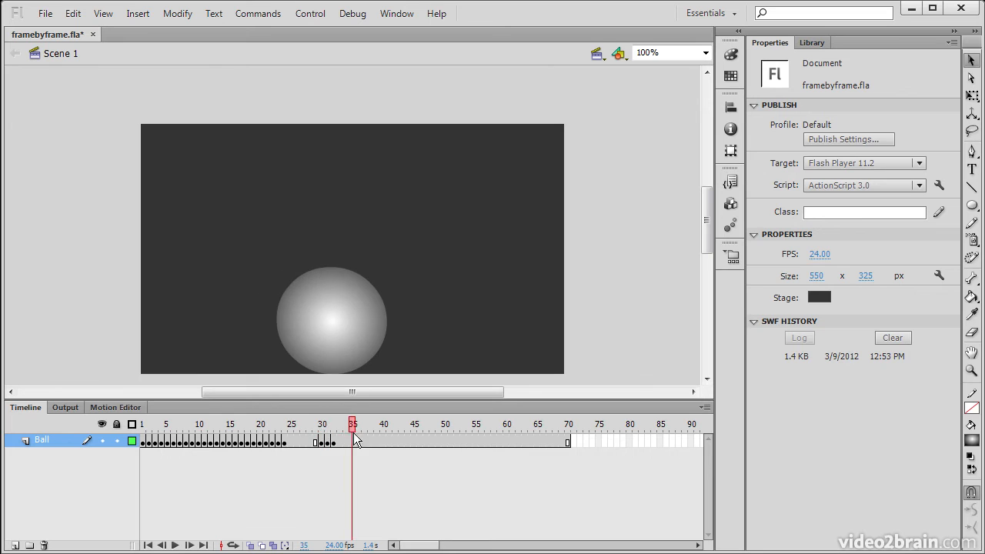
left_click(346, 425)
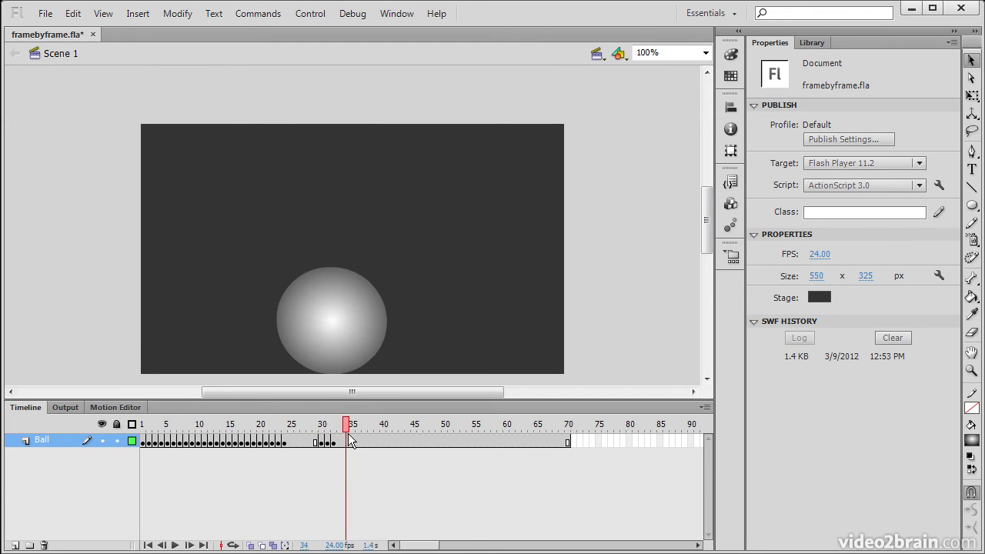
left_click(234, 425)
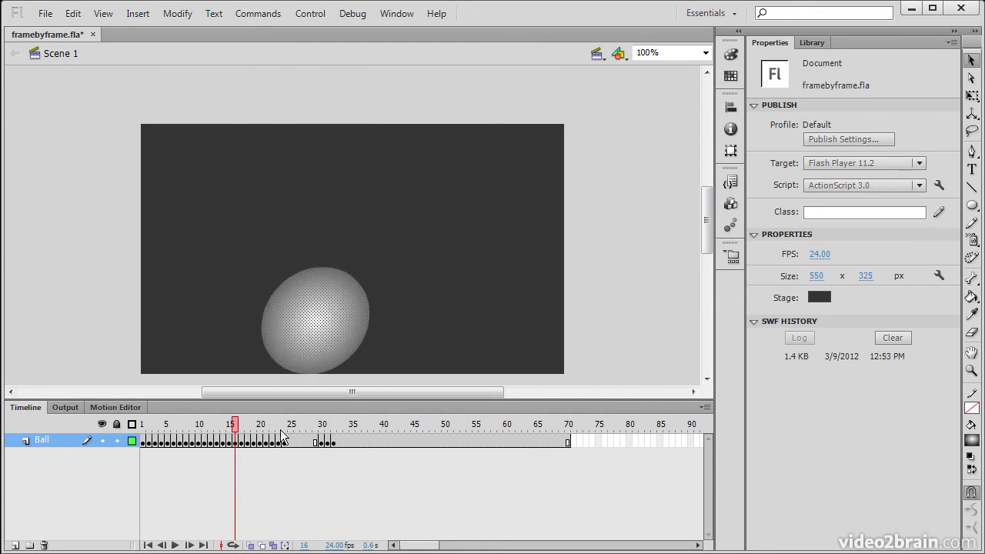
Step: Switch onion skinning to Outlines mode and check the green outlines from frame 1 and frame 16
left_click(315, 424)
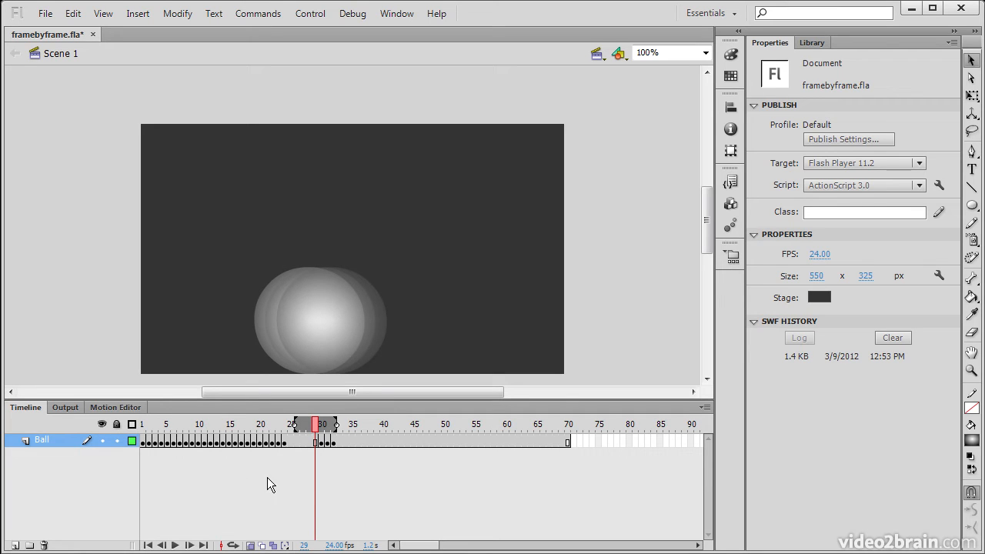
mouse_move(261, 544)
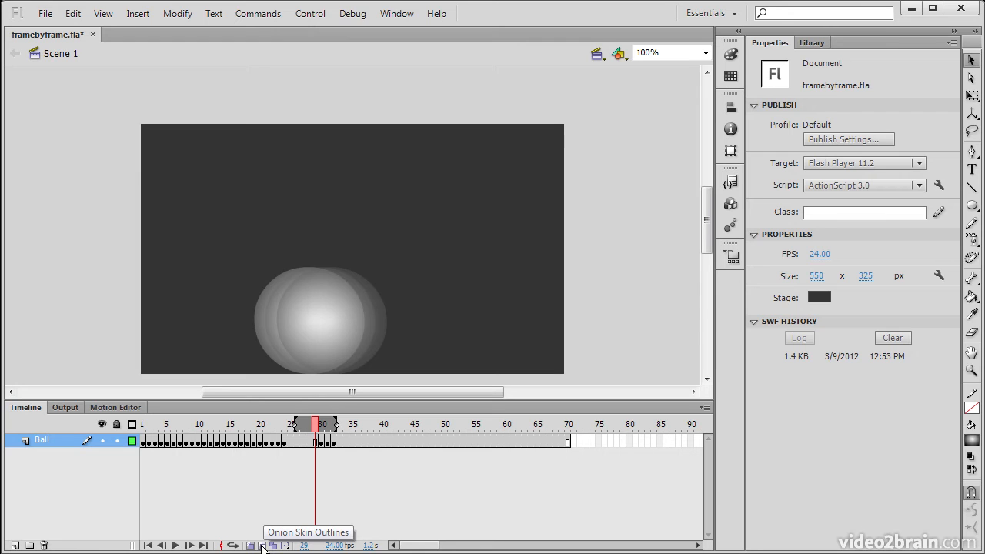
left_click(272, 545)
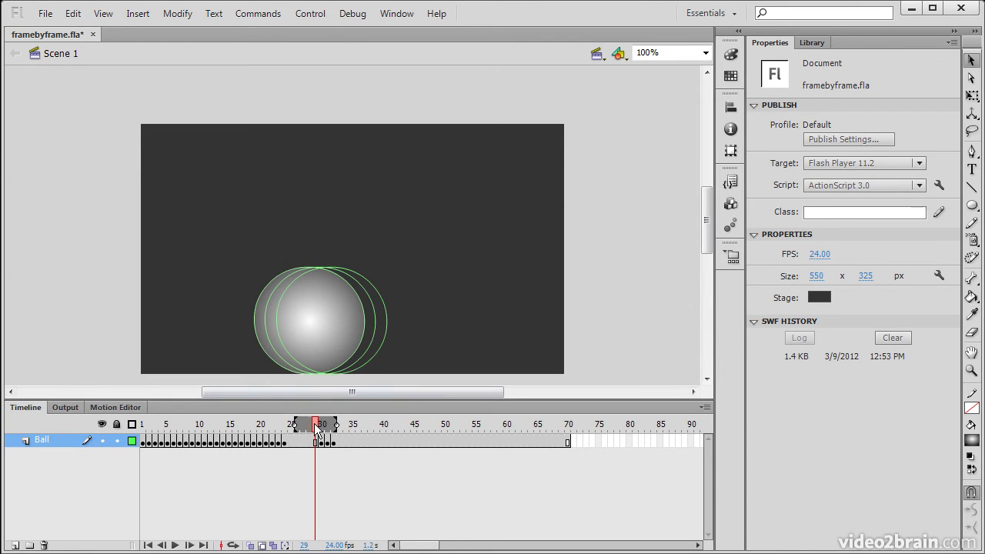
left_click(218, 425)
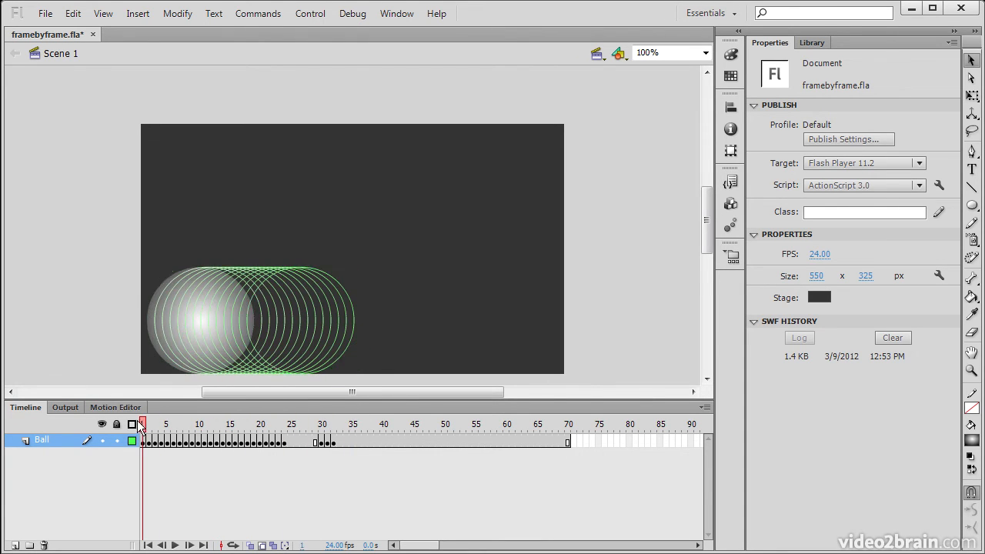
left_click(192, 425)
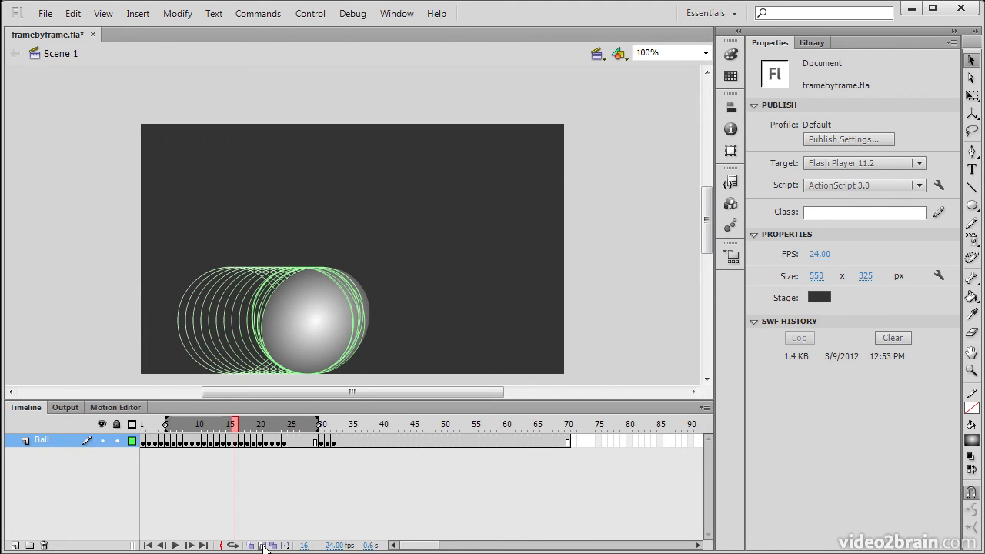
mouse_move(344, 520)
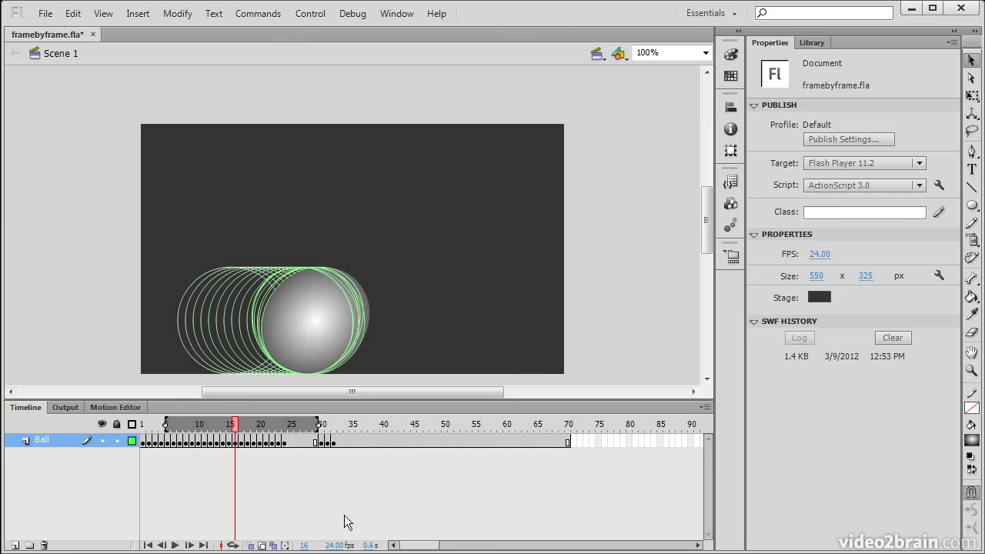
mouse_move(274, 545)
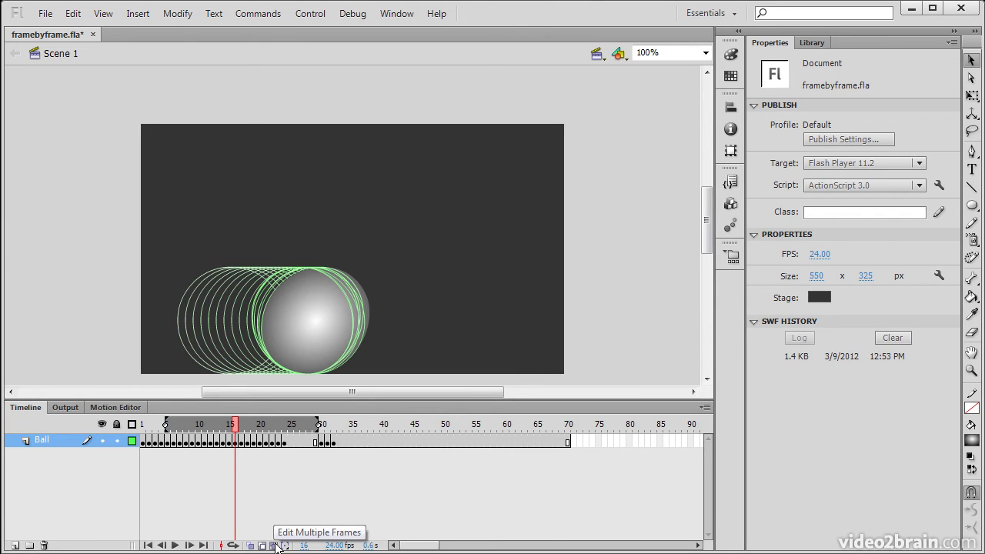
Step: Turn on Edit Multiple Frames and select ball copies at frames 1, 15 and 14 to edit them together
left_click(261, 545)
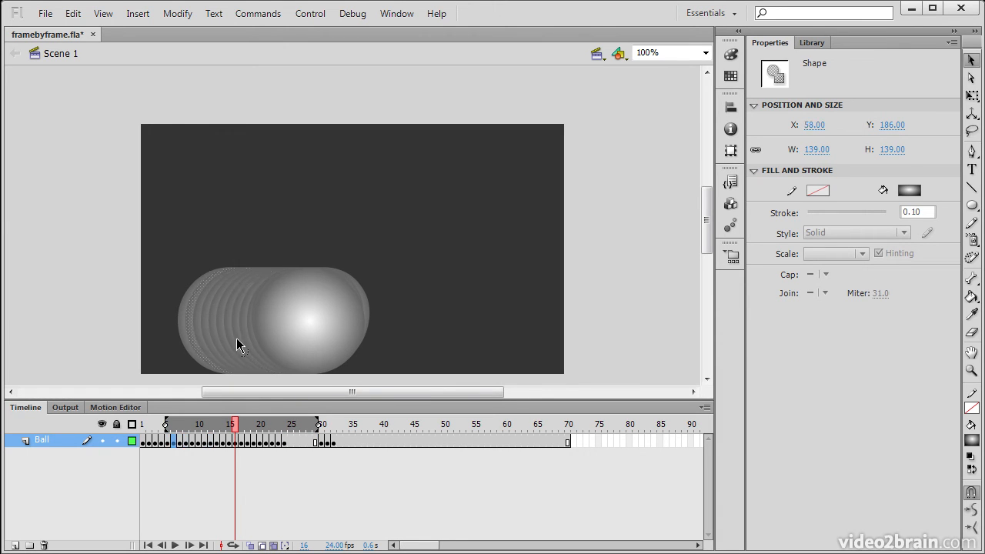
left_click(234, 425)
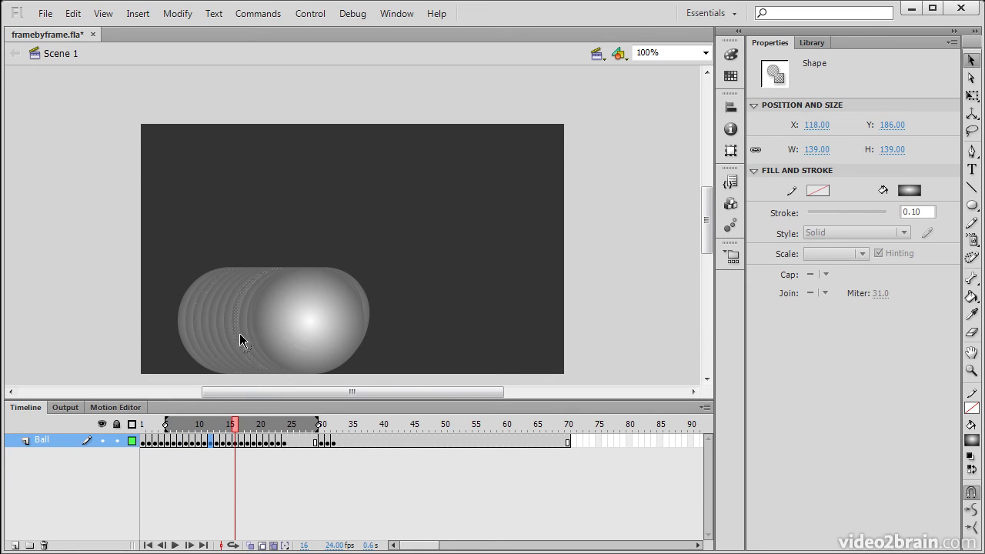
left_click(142, 425)
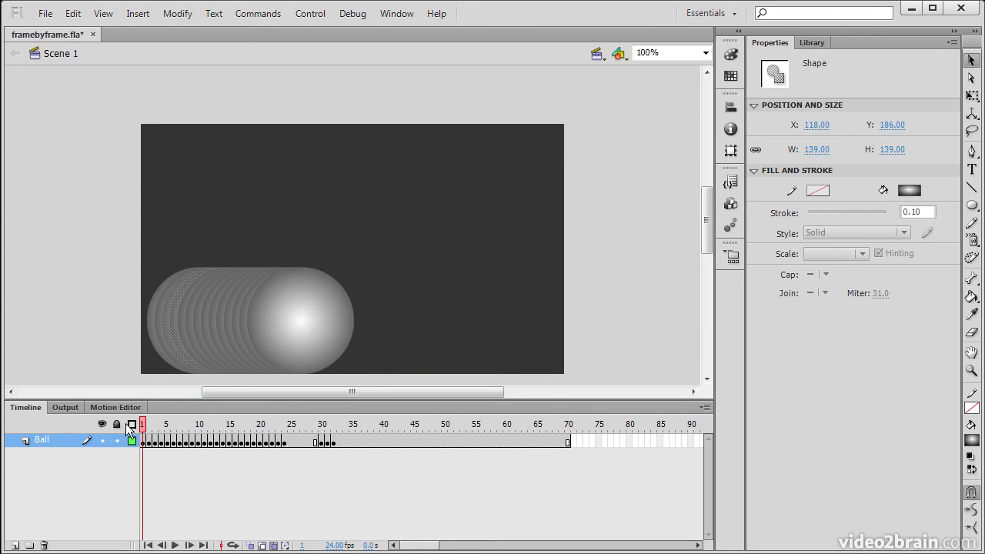
left_click(234, 425)
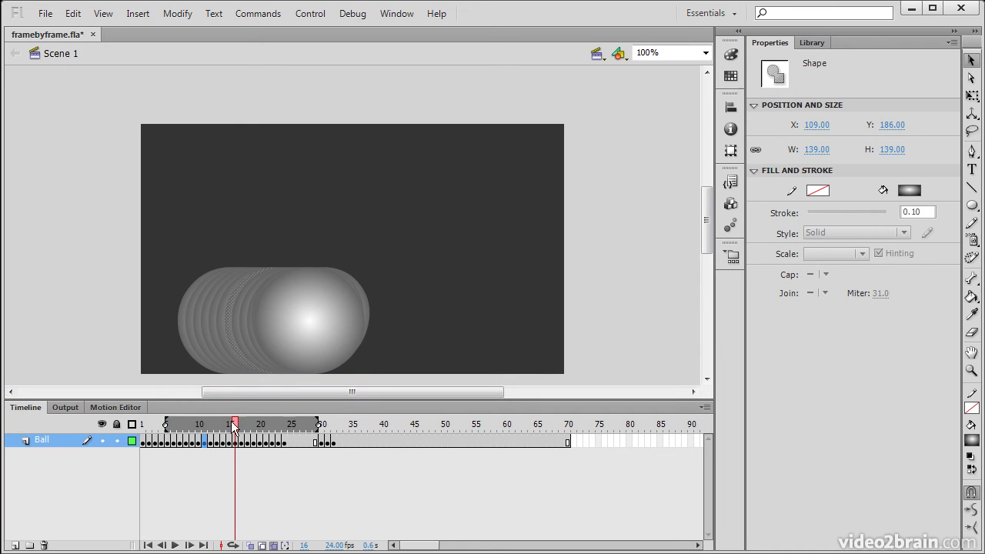
left_click(184, 425)
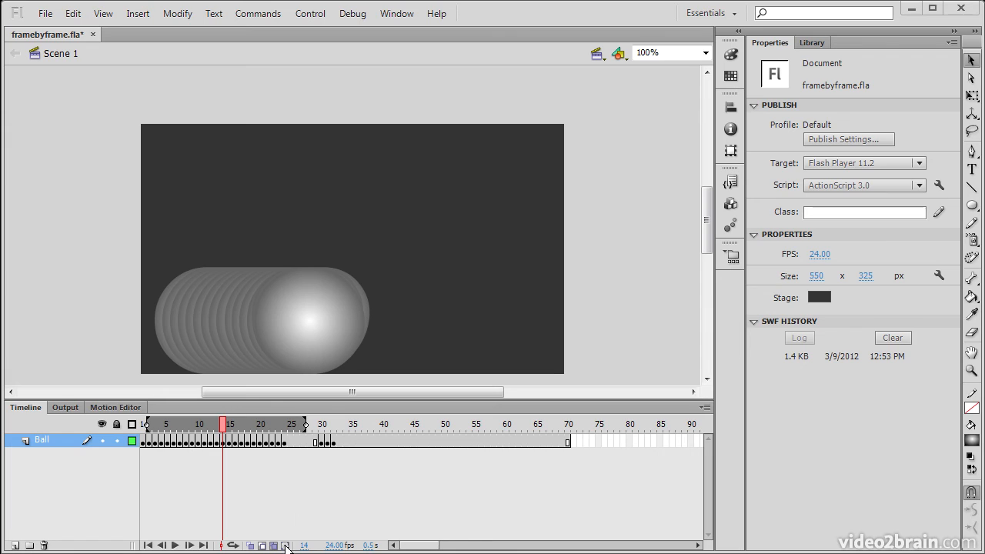
mouse_move(285, 545)
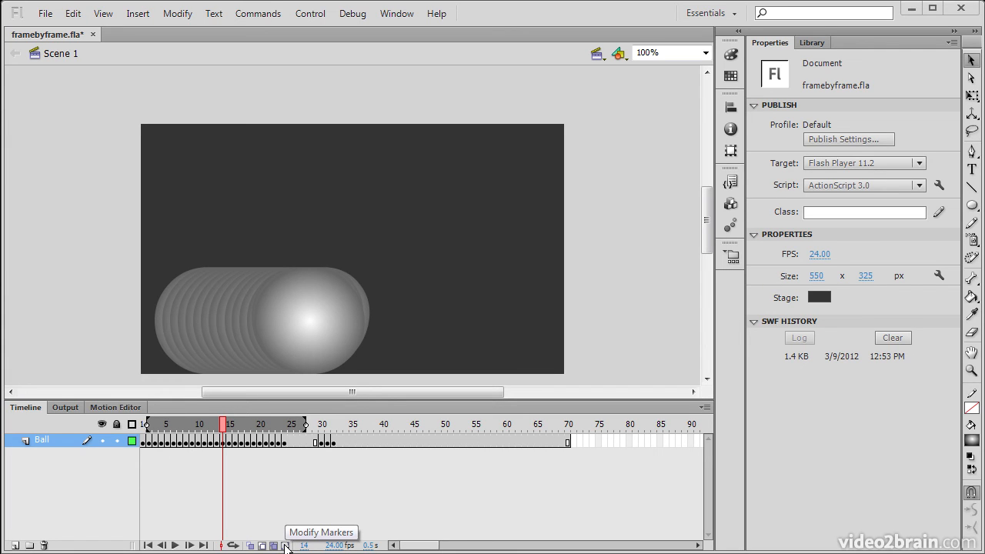
mouse_move(306, 431)
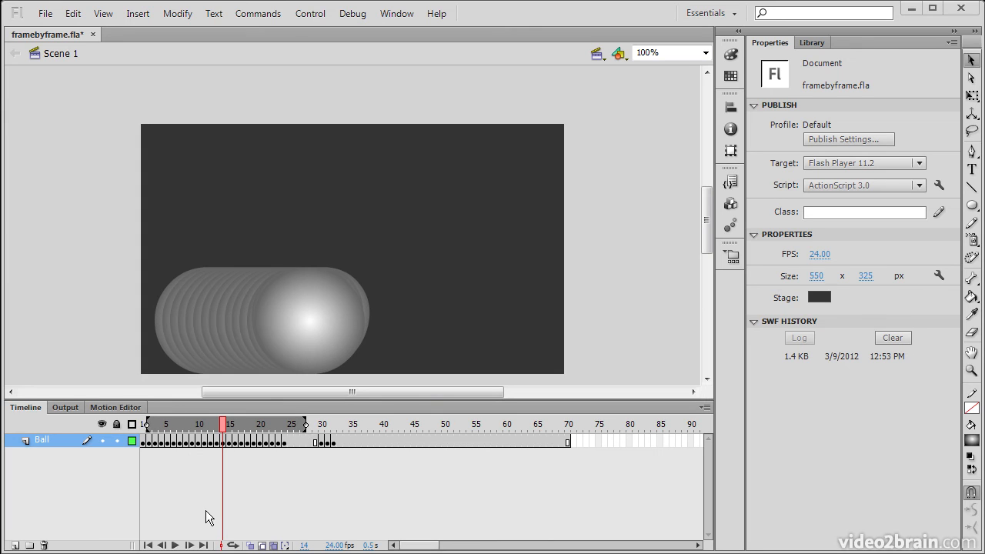
Step: From Modify Markers, choose Anchor Markers and then Marker Range All across the whole timeline
left_click(274, 545)
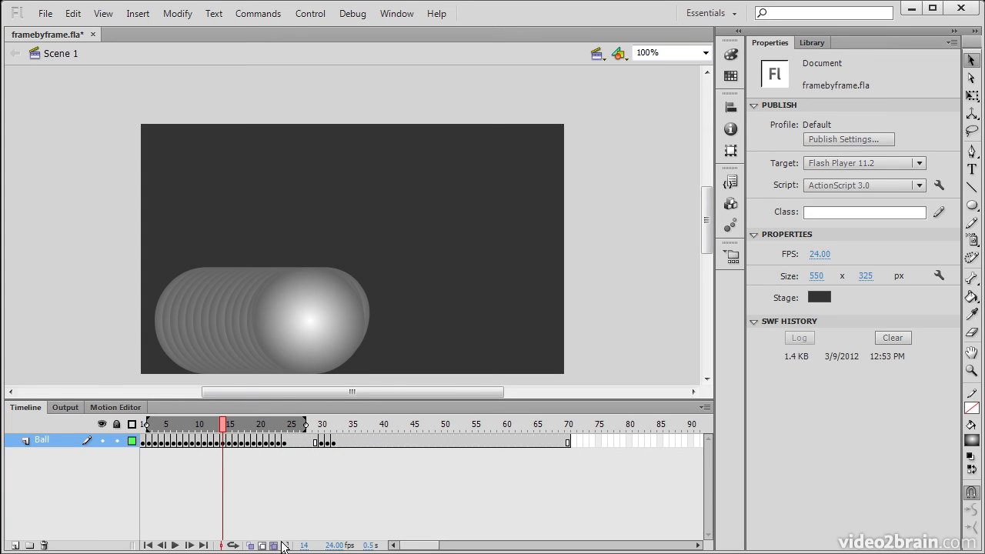
left_click(274, 545)
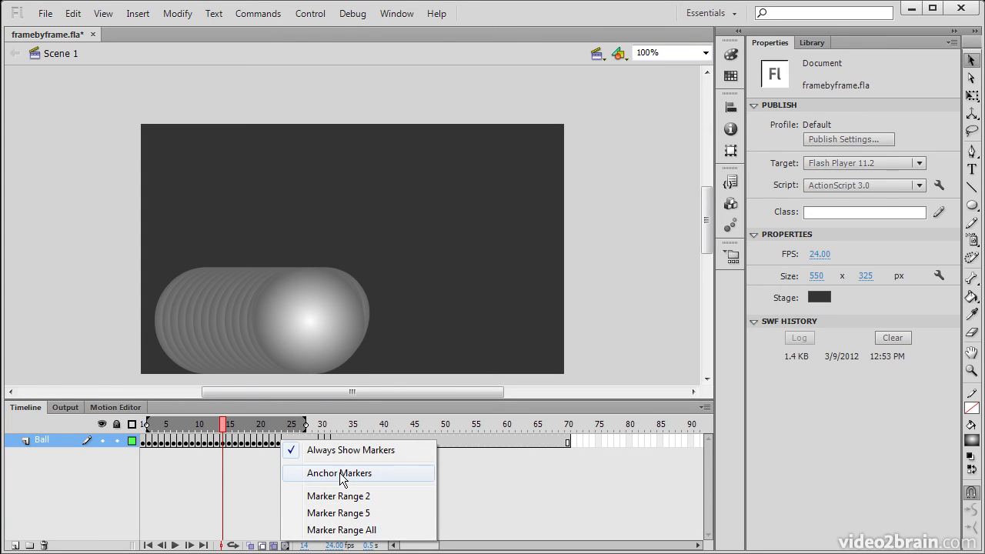
left_click(339, 472)
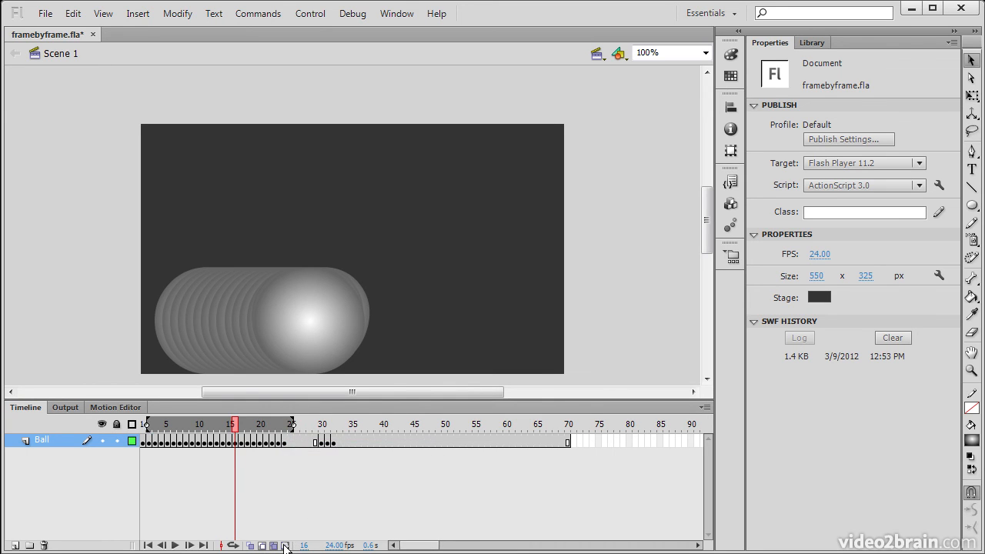
left_click(284, 545)
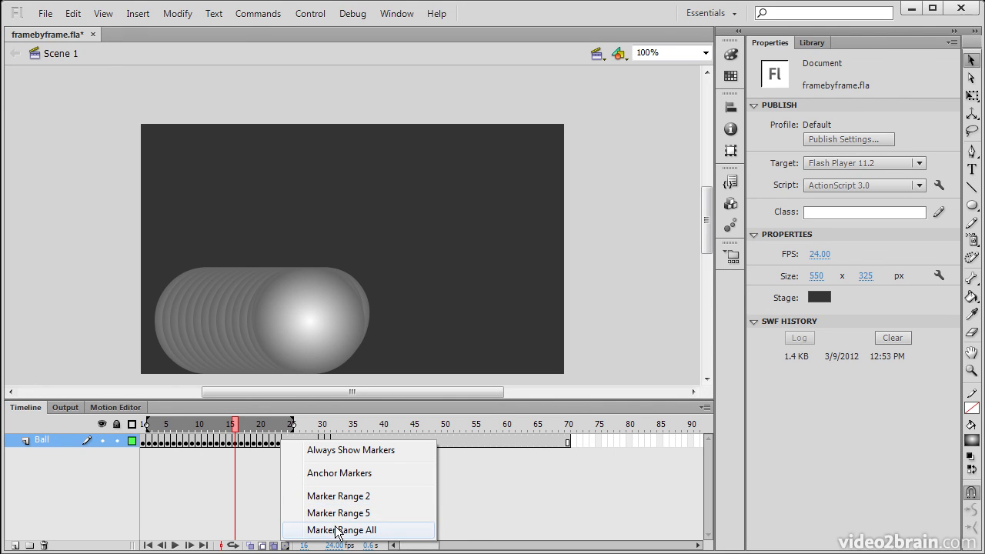
left_click(338, 530)
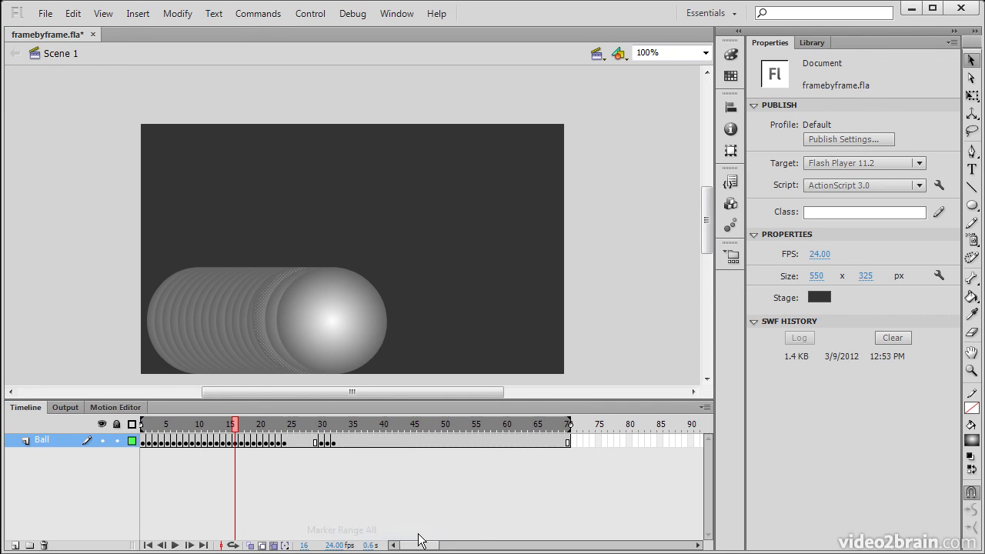
mouse_move(458, 438)
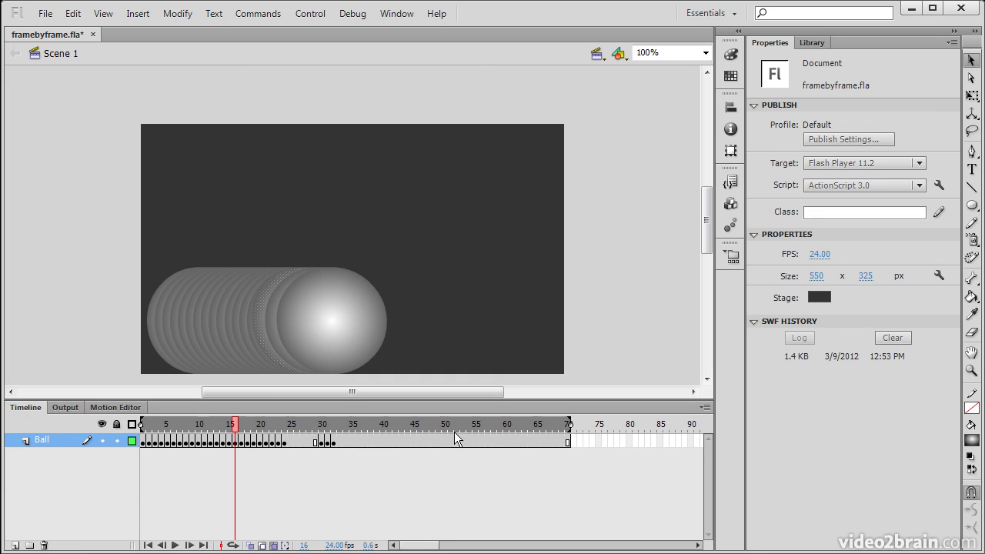
Step: Set the marker range to 2 frames and then 5 frames, leaving only the single ball shown
left_click(286, 544)
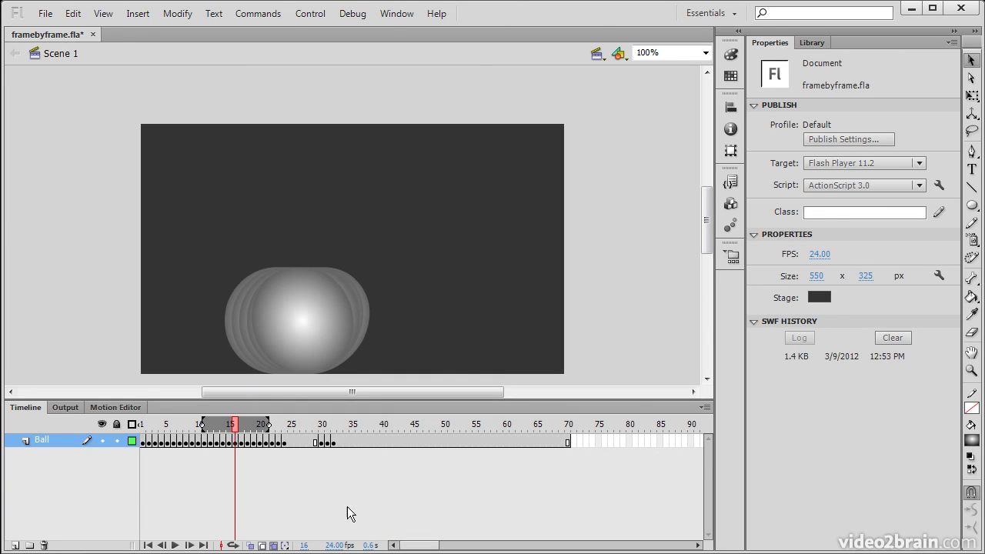
left_click(229, 425)
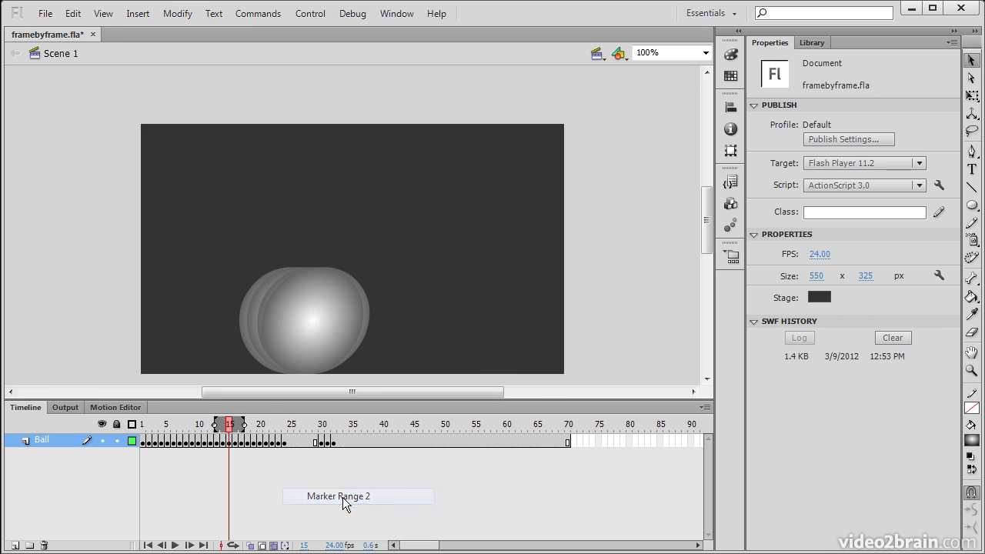
mouse_move(249, 431)
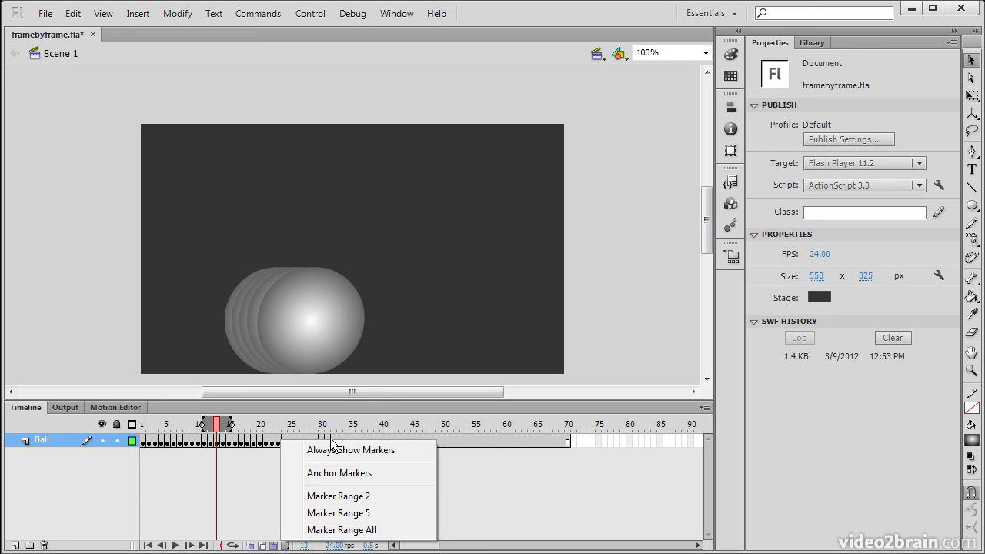
mouse_move(339, 514)
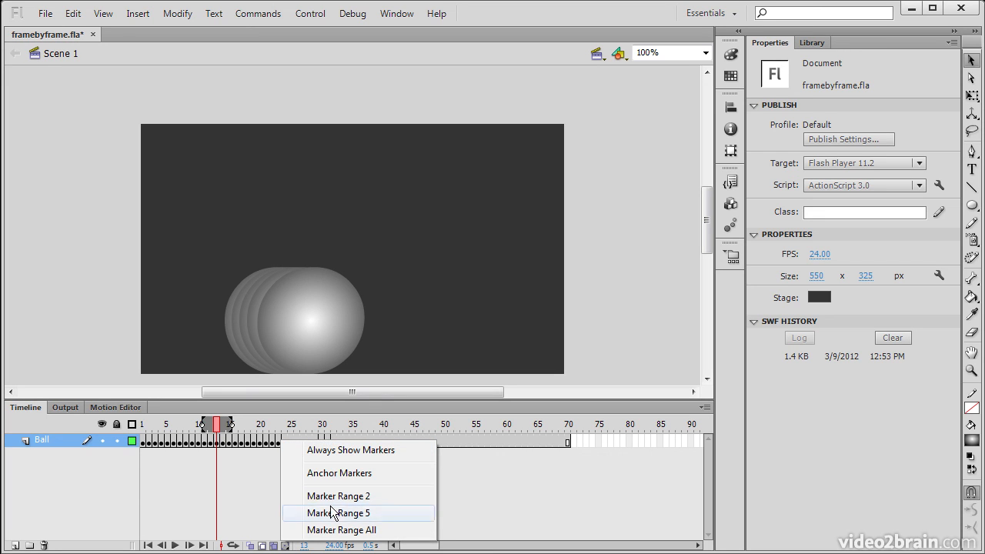
left_click(338, 512)
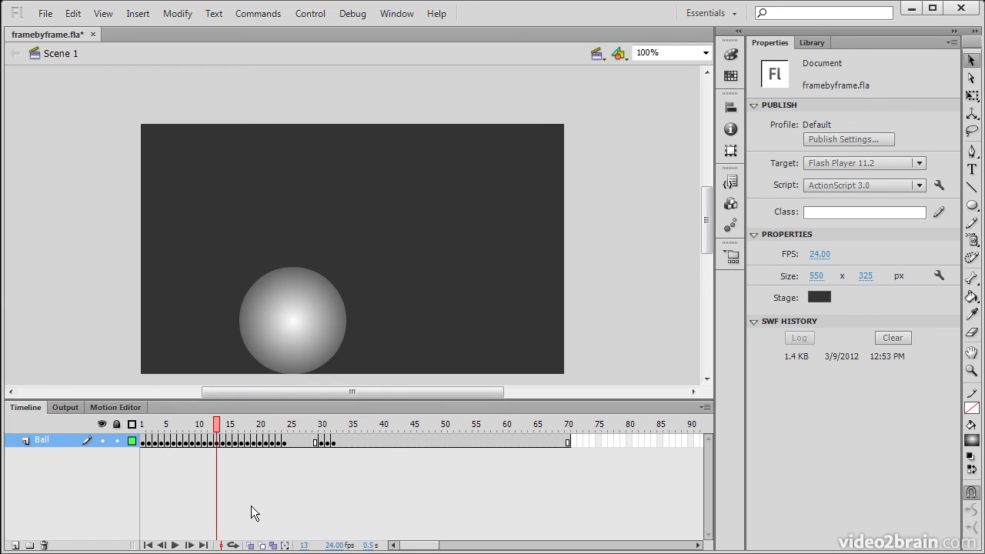
Step: Step to frame 3 and frame 14 with onion skinning off, showing one ball per frame
left_click(166, 425)
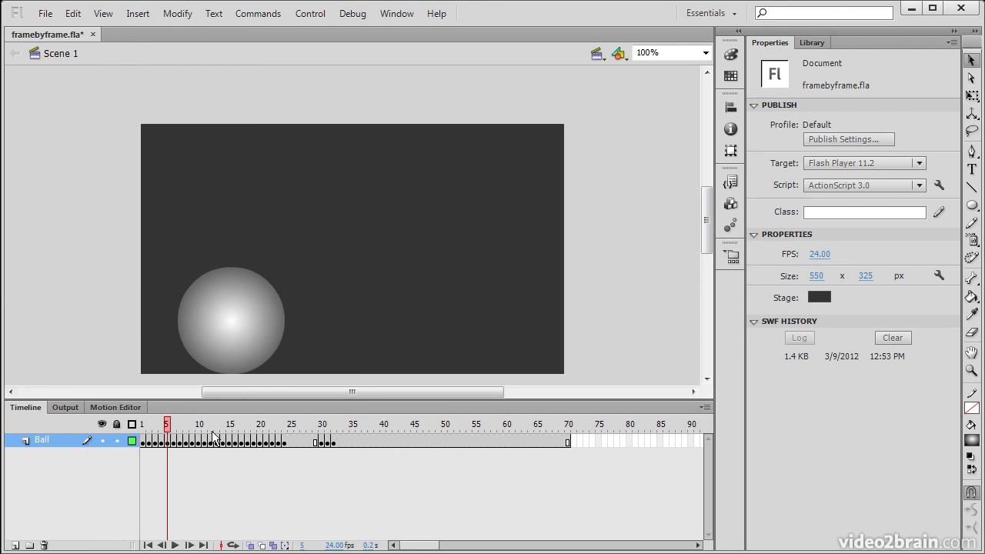
left_click(221, 424)
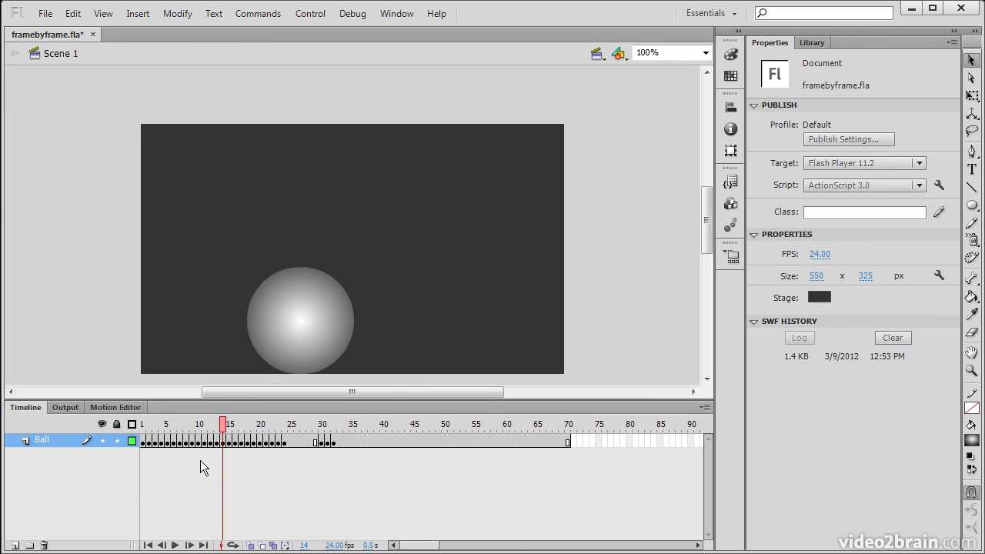
mouse_move(190, 468)
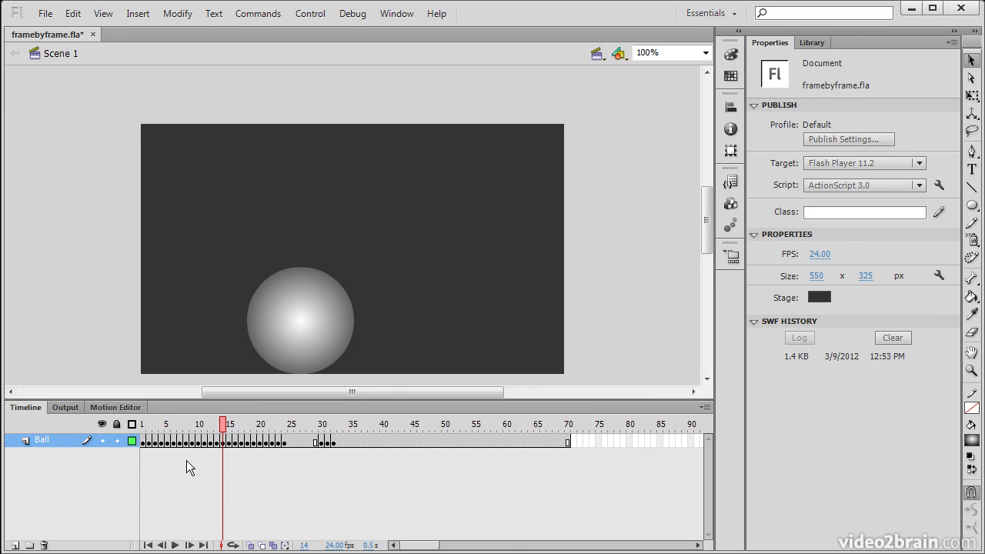
mouse_move(172, 458)
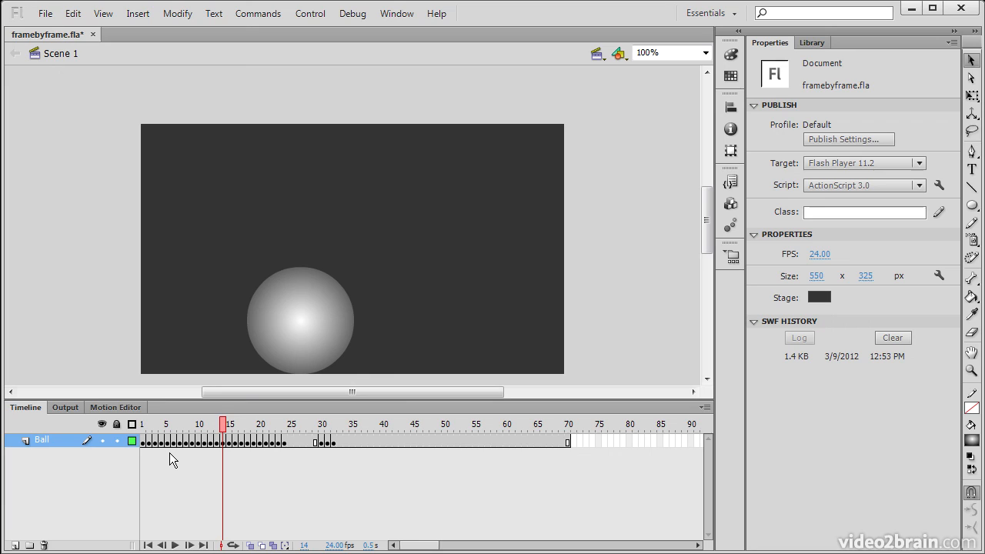